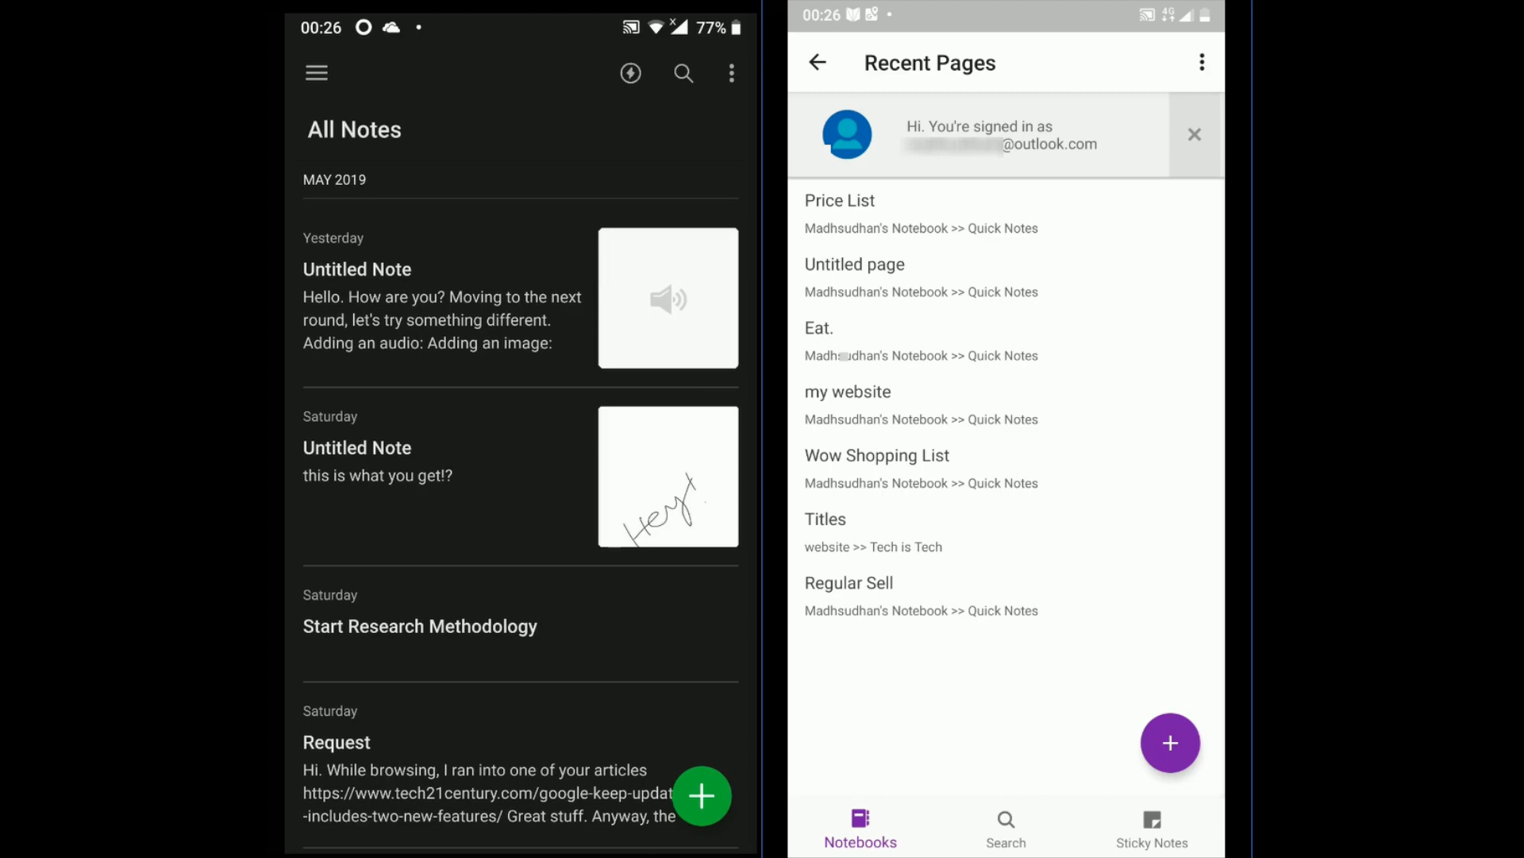
Browse Evernote's section list and settings, then return to All Notes
click(315, 73)
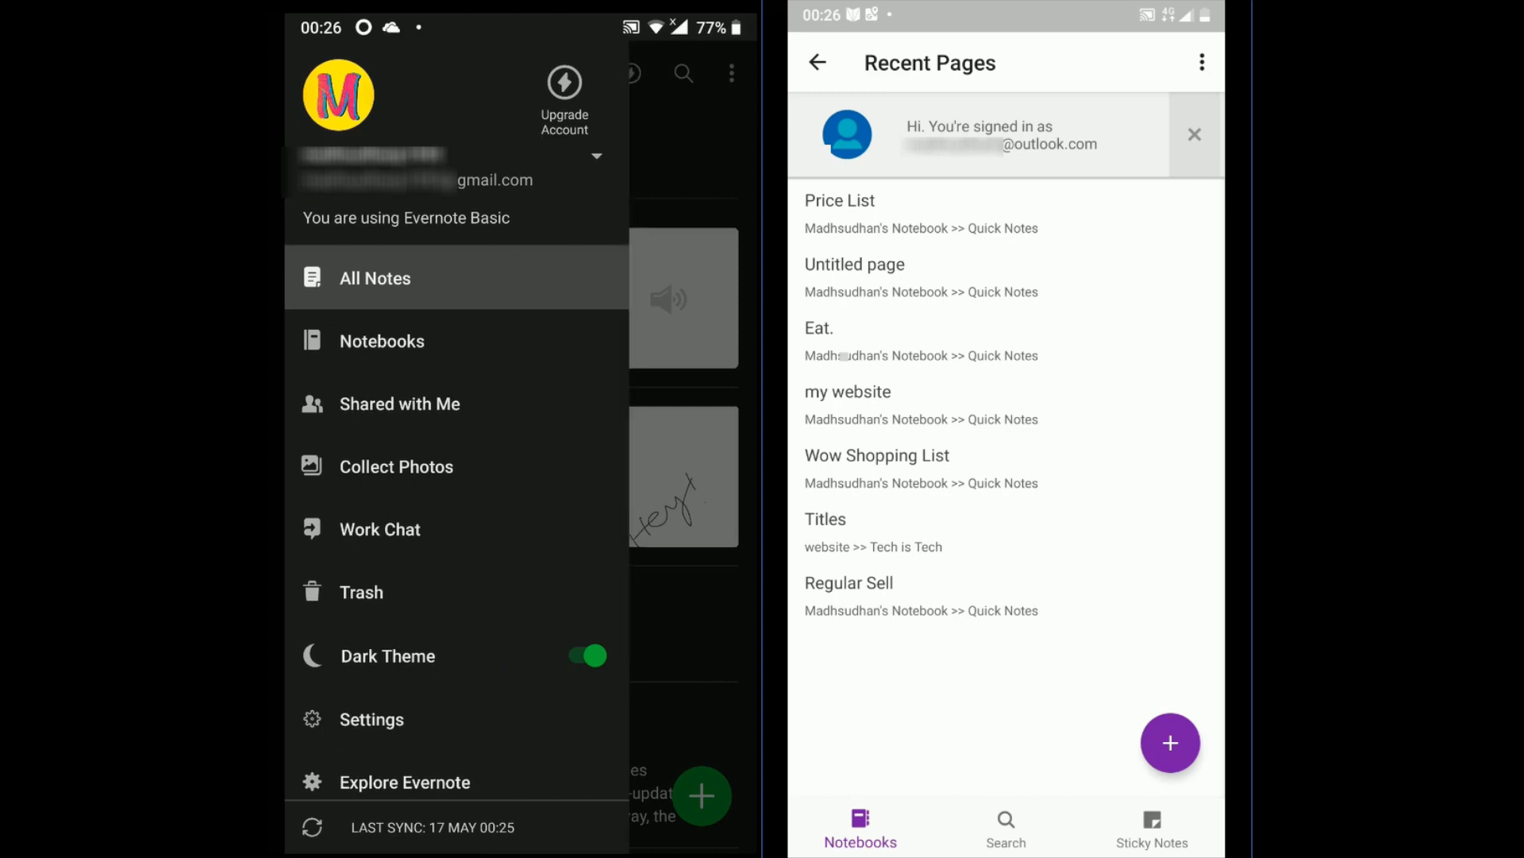
click(580, 655)
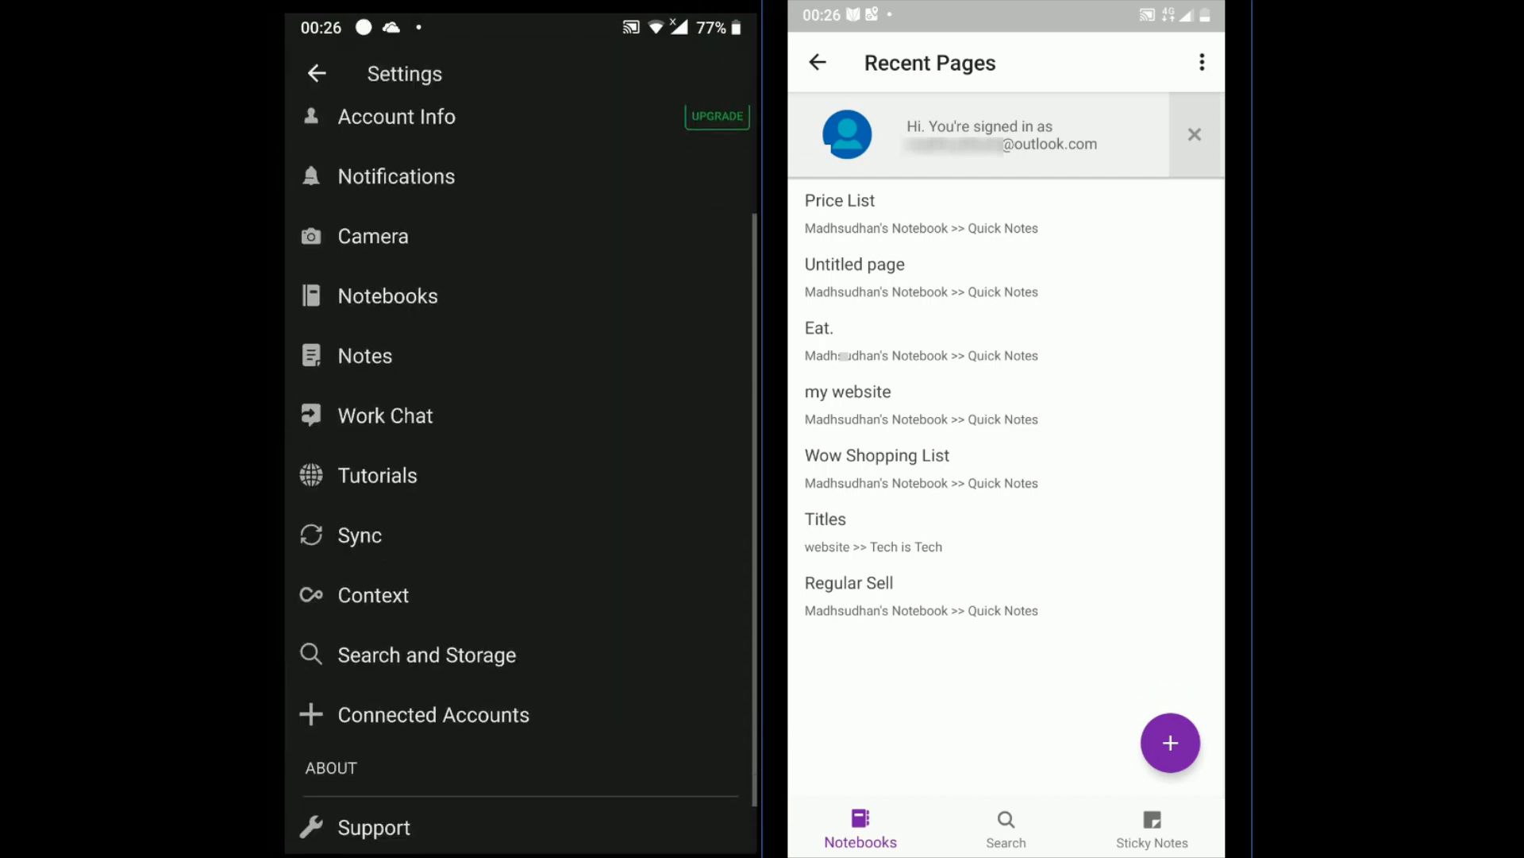
click(1152, 826)
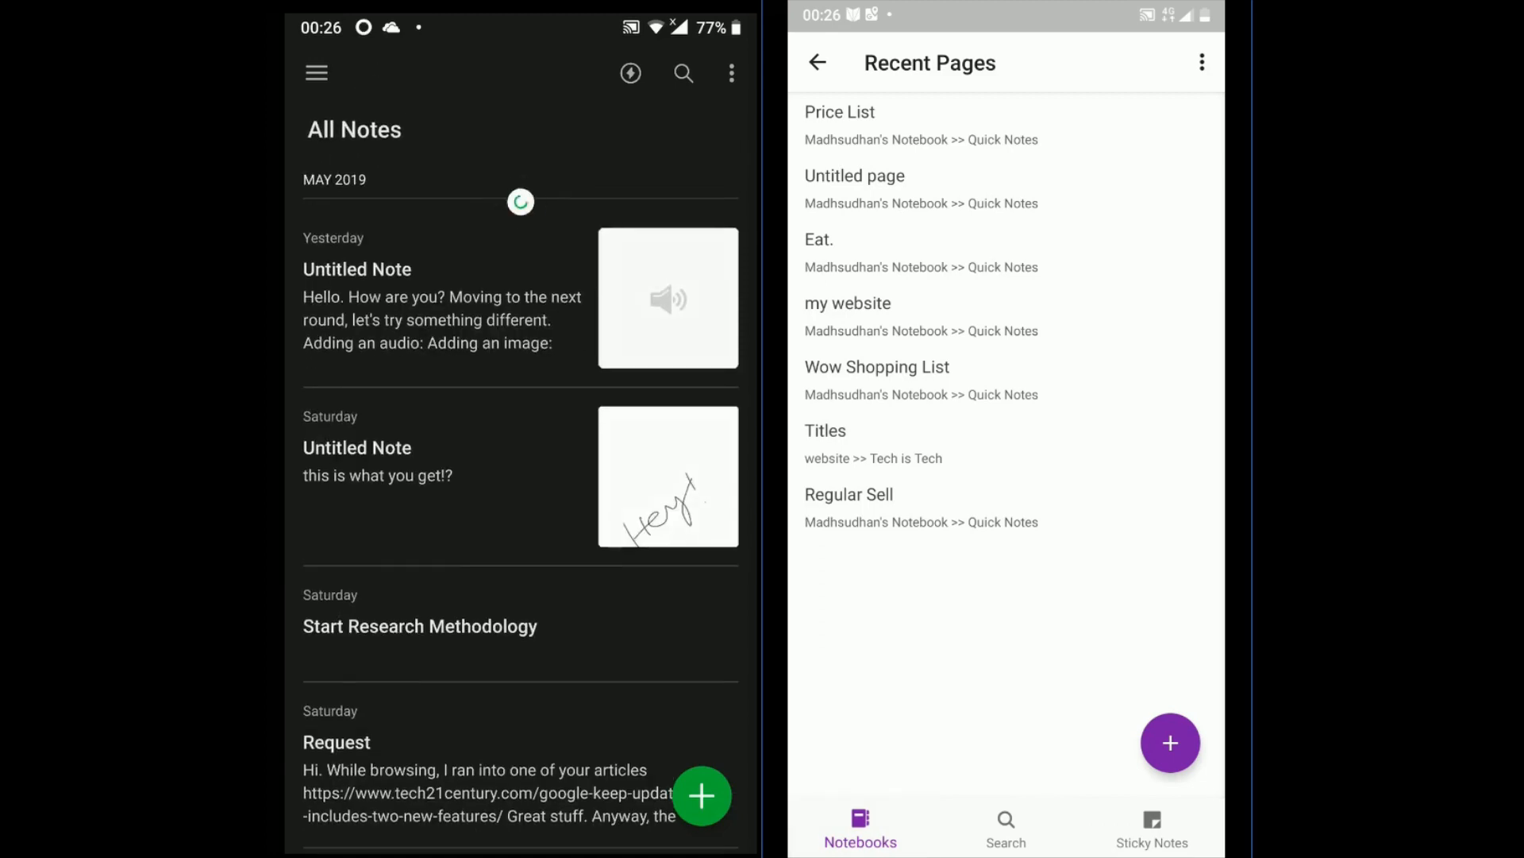
Create a First Notebook note from the meeting template with Class/Project, Date/Time/Location, Goal, Attendees
click(701, 796)
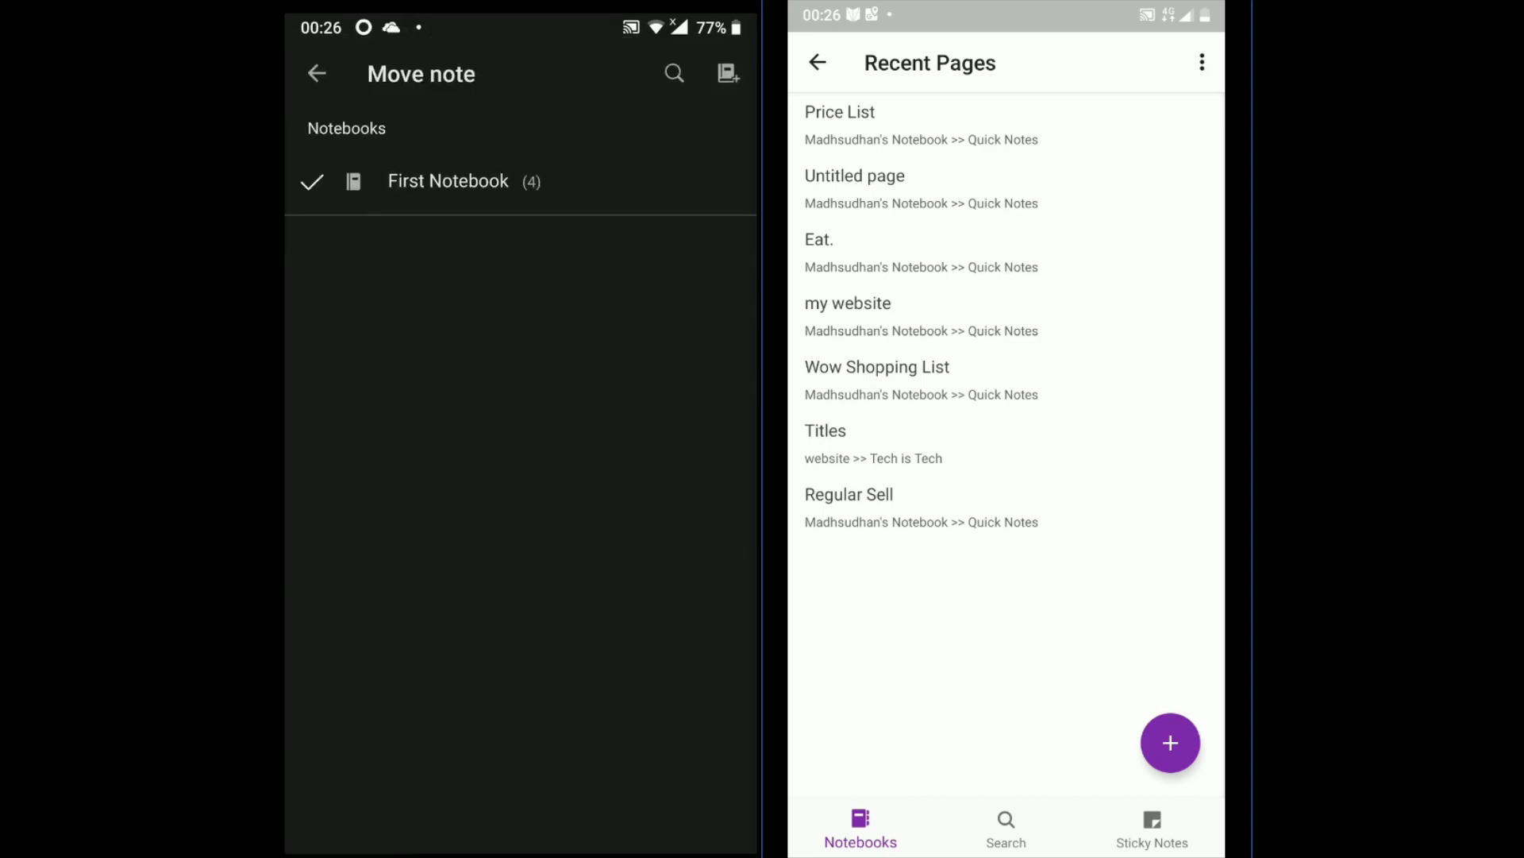
click(447, 182)
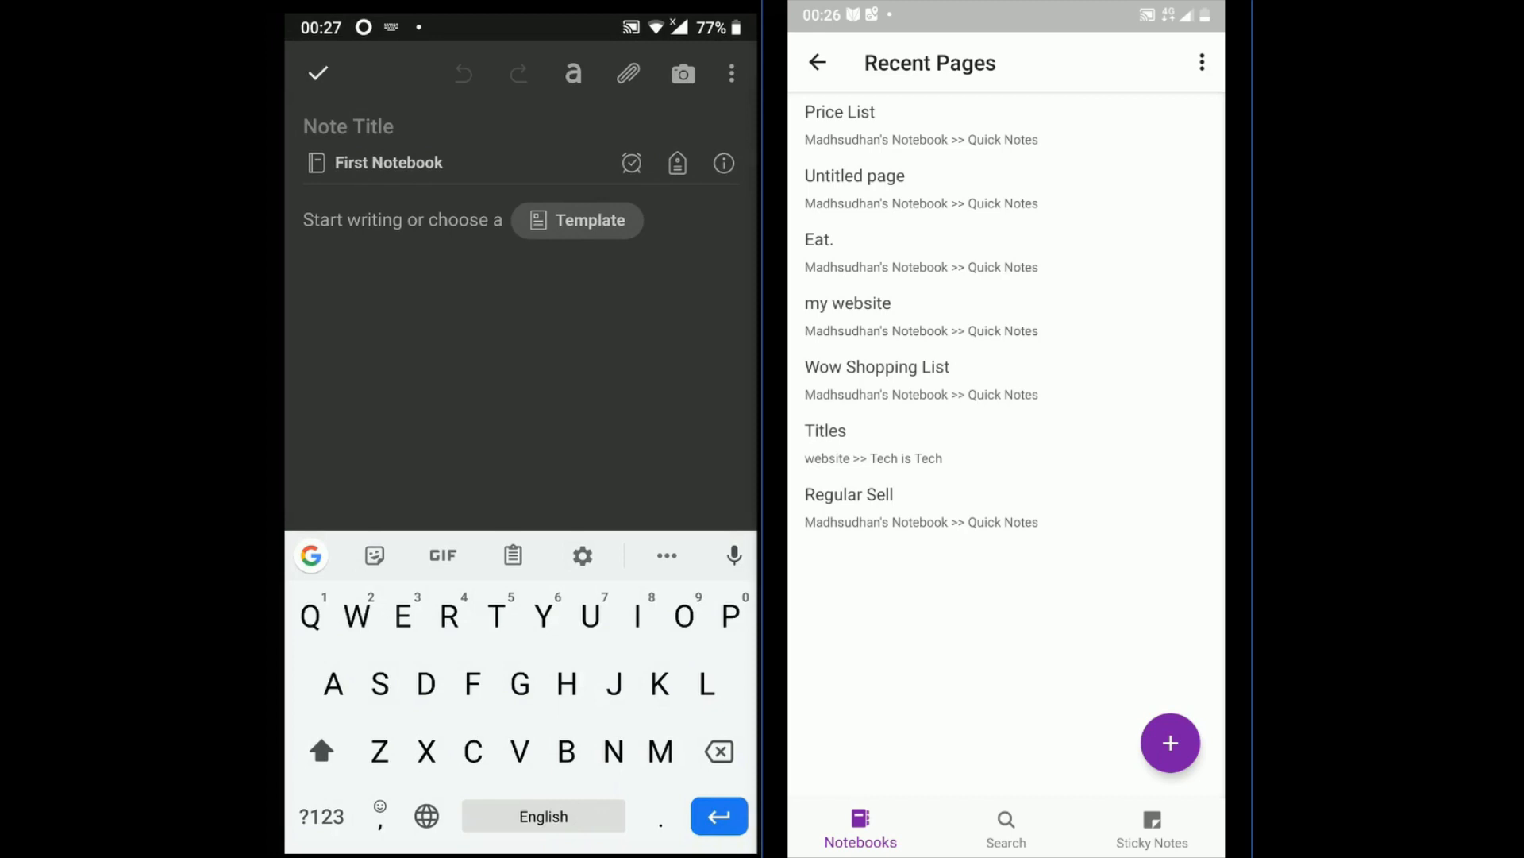
click(588, 220)
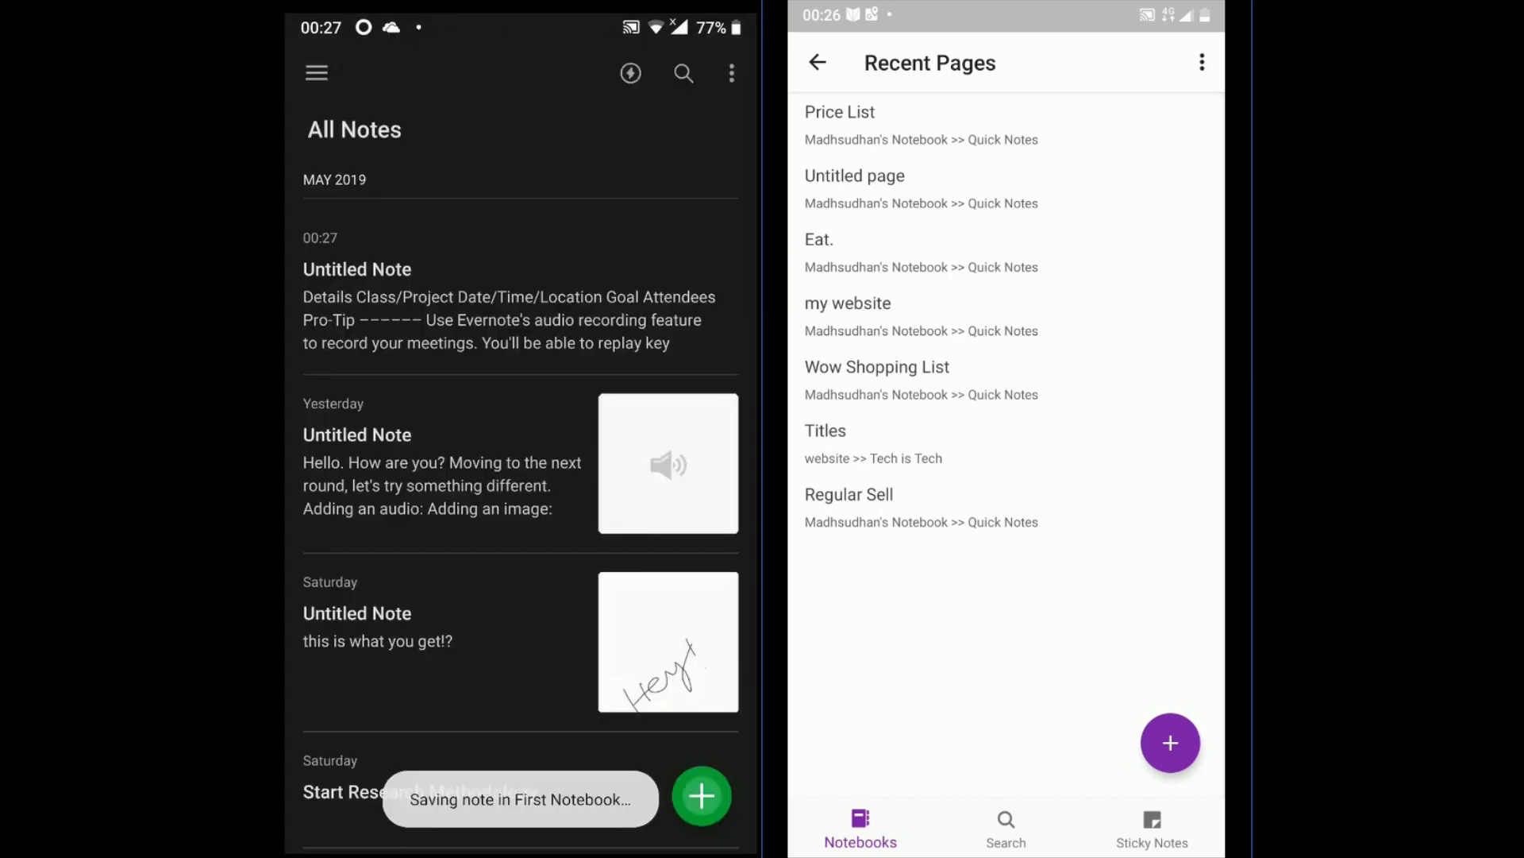
click(701, 796)
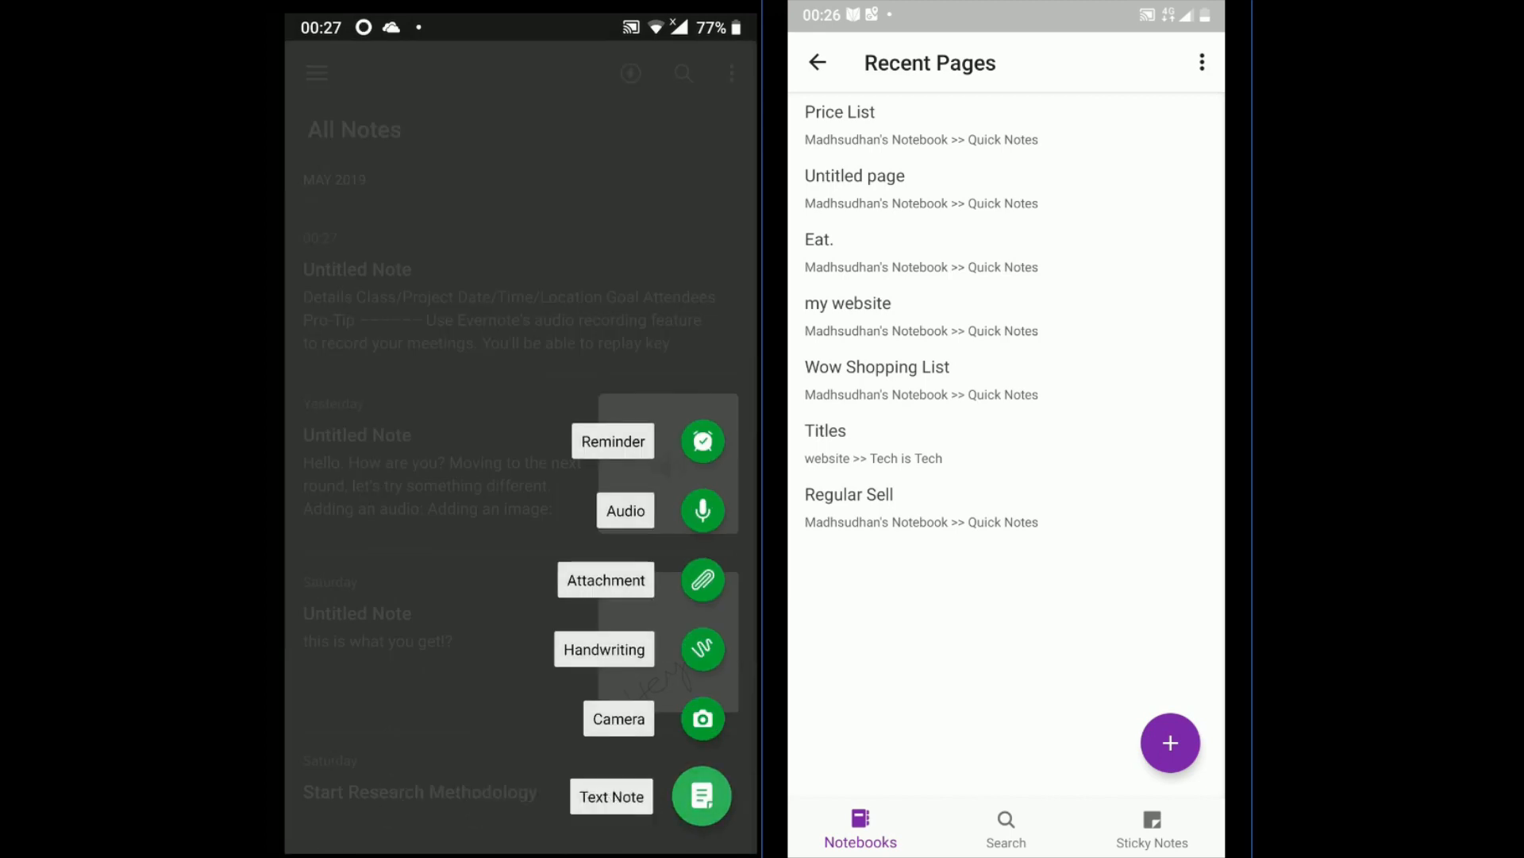
Choose Handwriting for a new Evernote note to open a blank sketch canvas
click(702, 796)
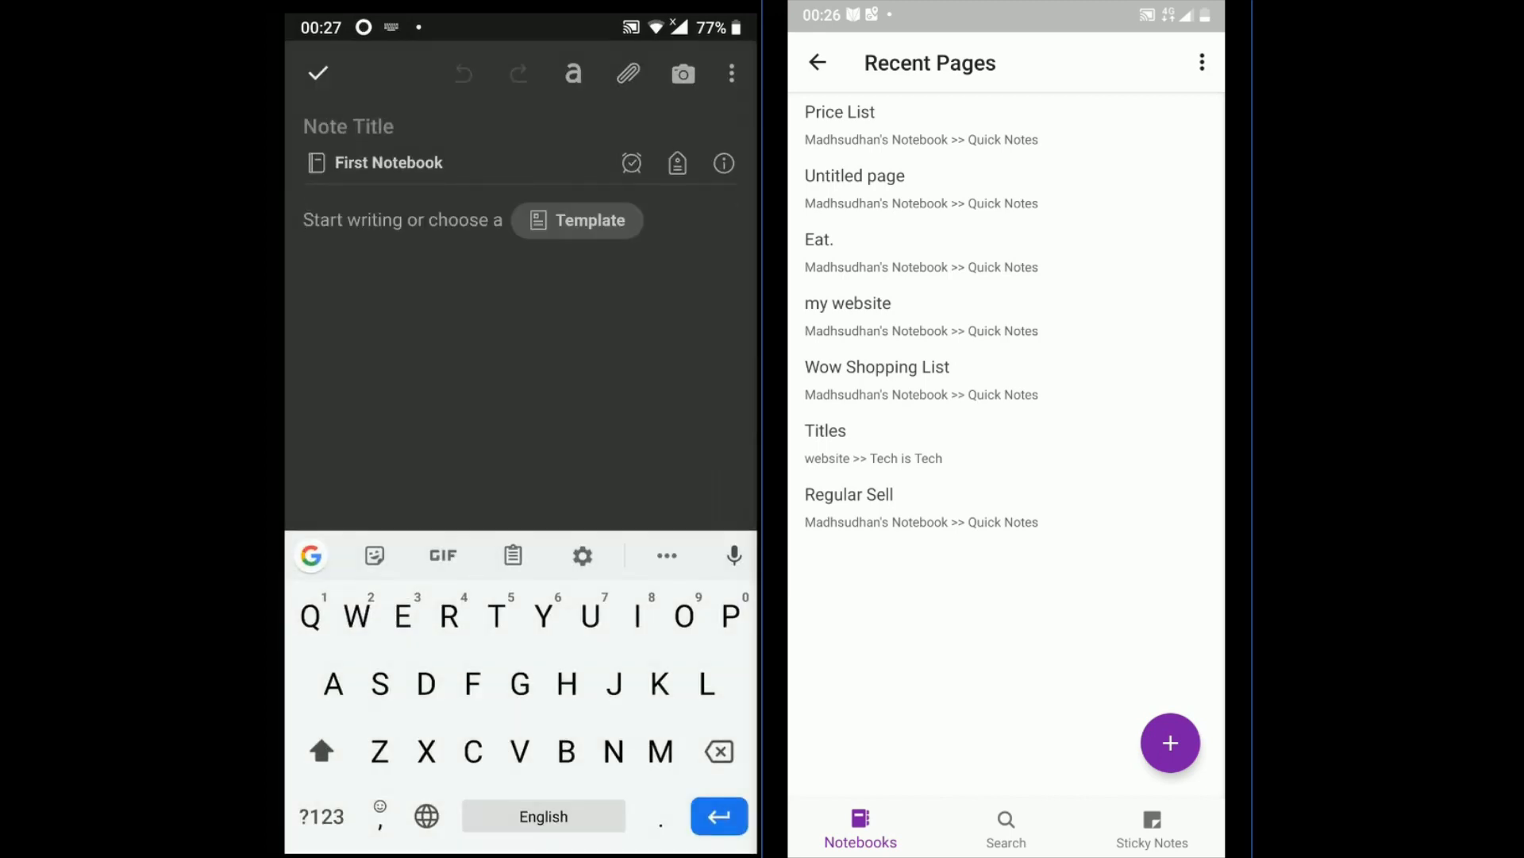
click(628, 73)
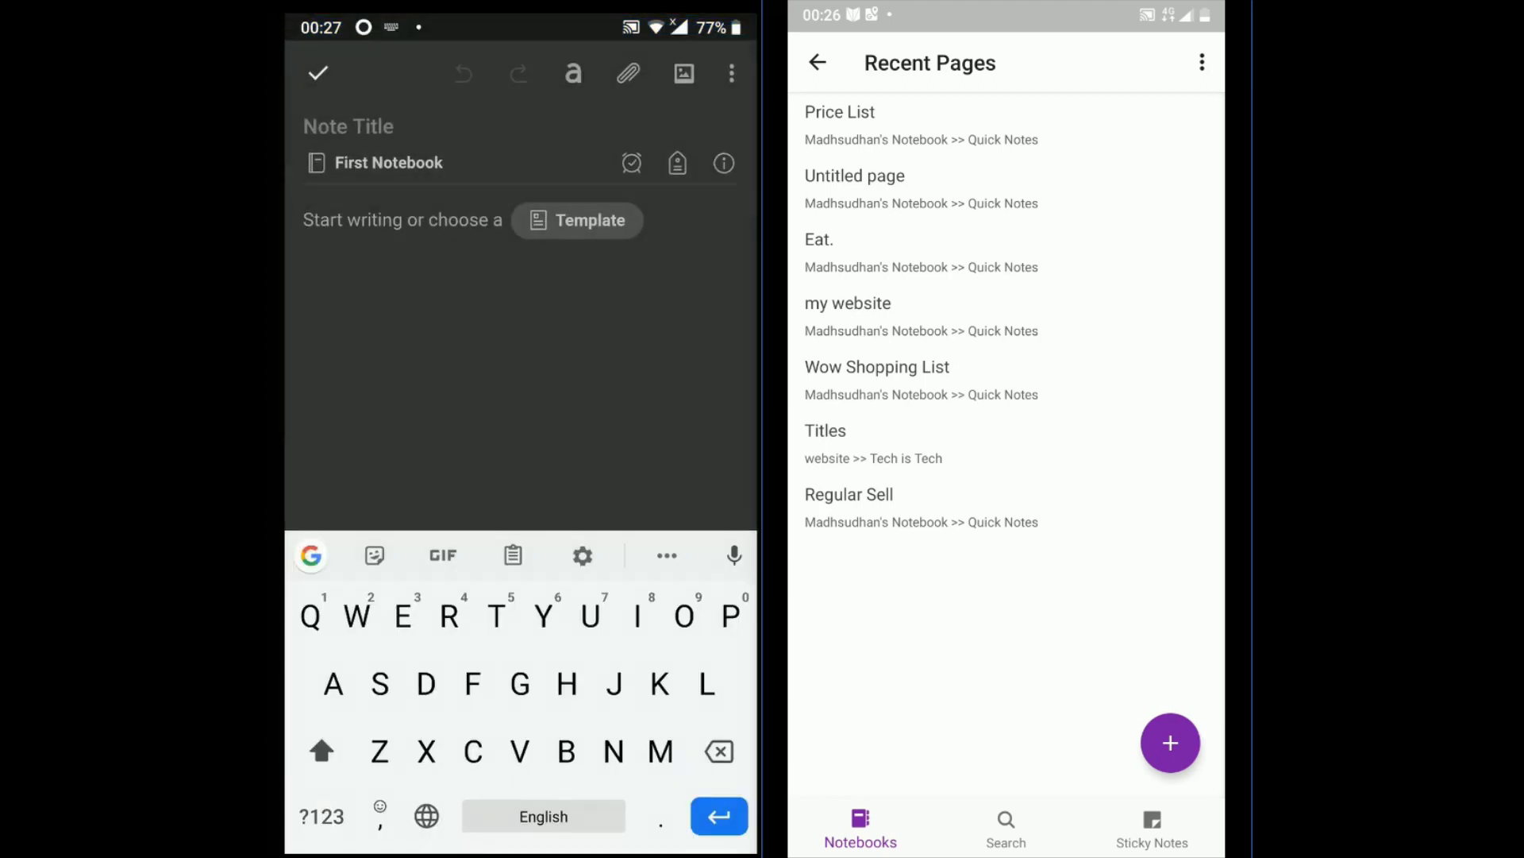
click(684, 73)
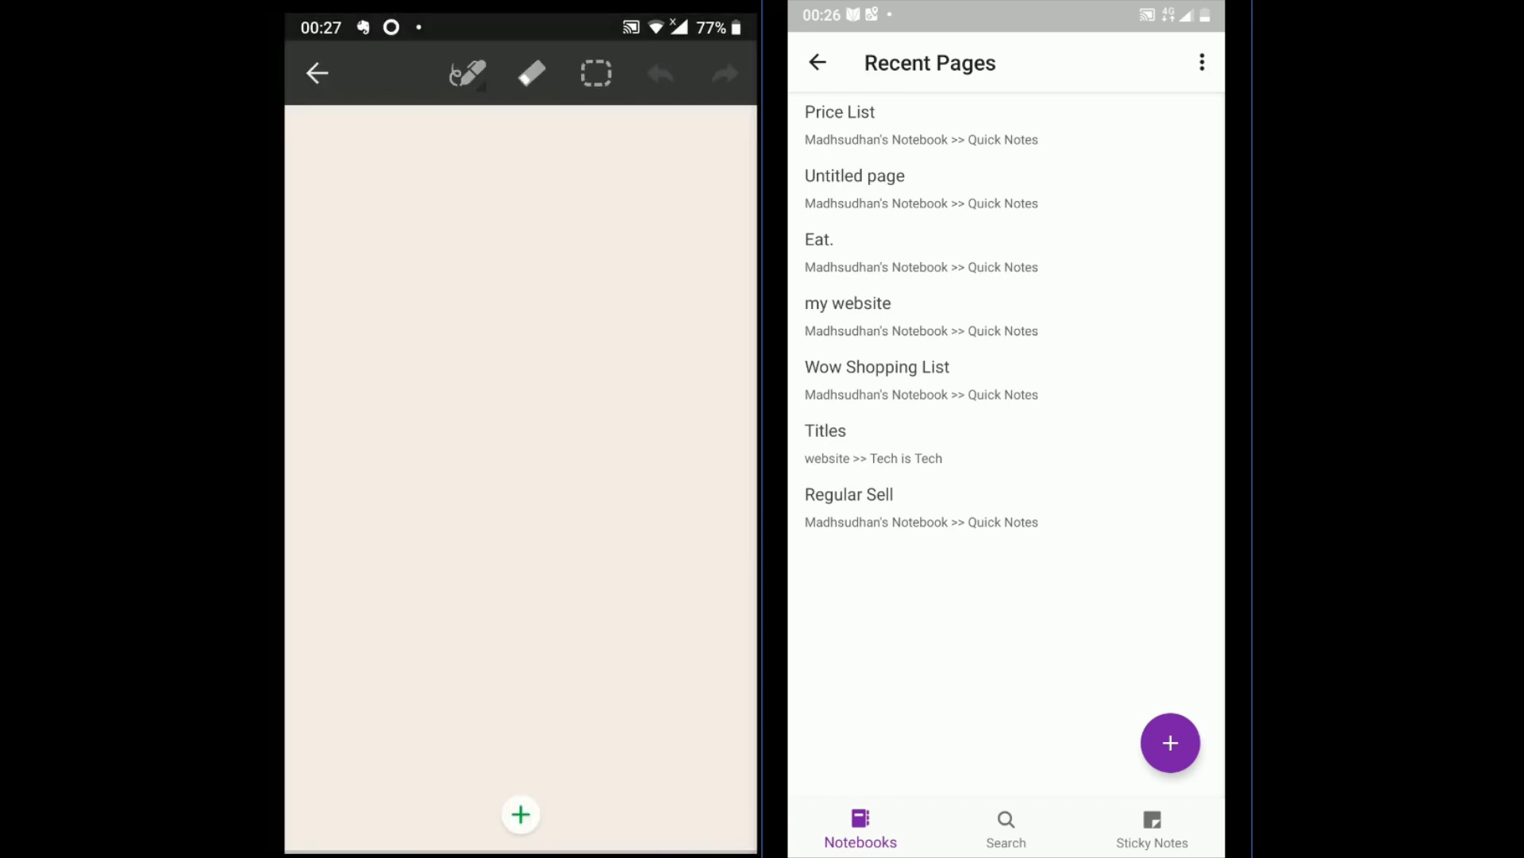
Sketch a pen stroke across the blank handwriting canvas
drag(418, 409, 545, 574)
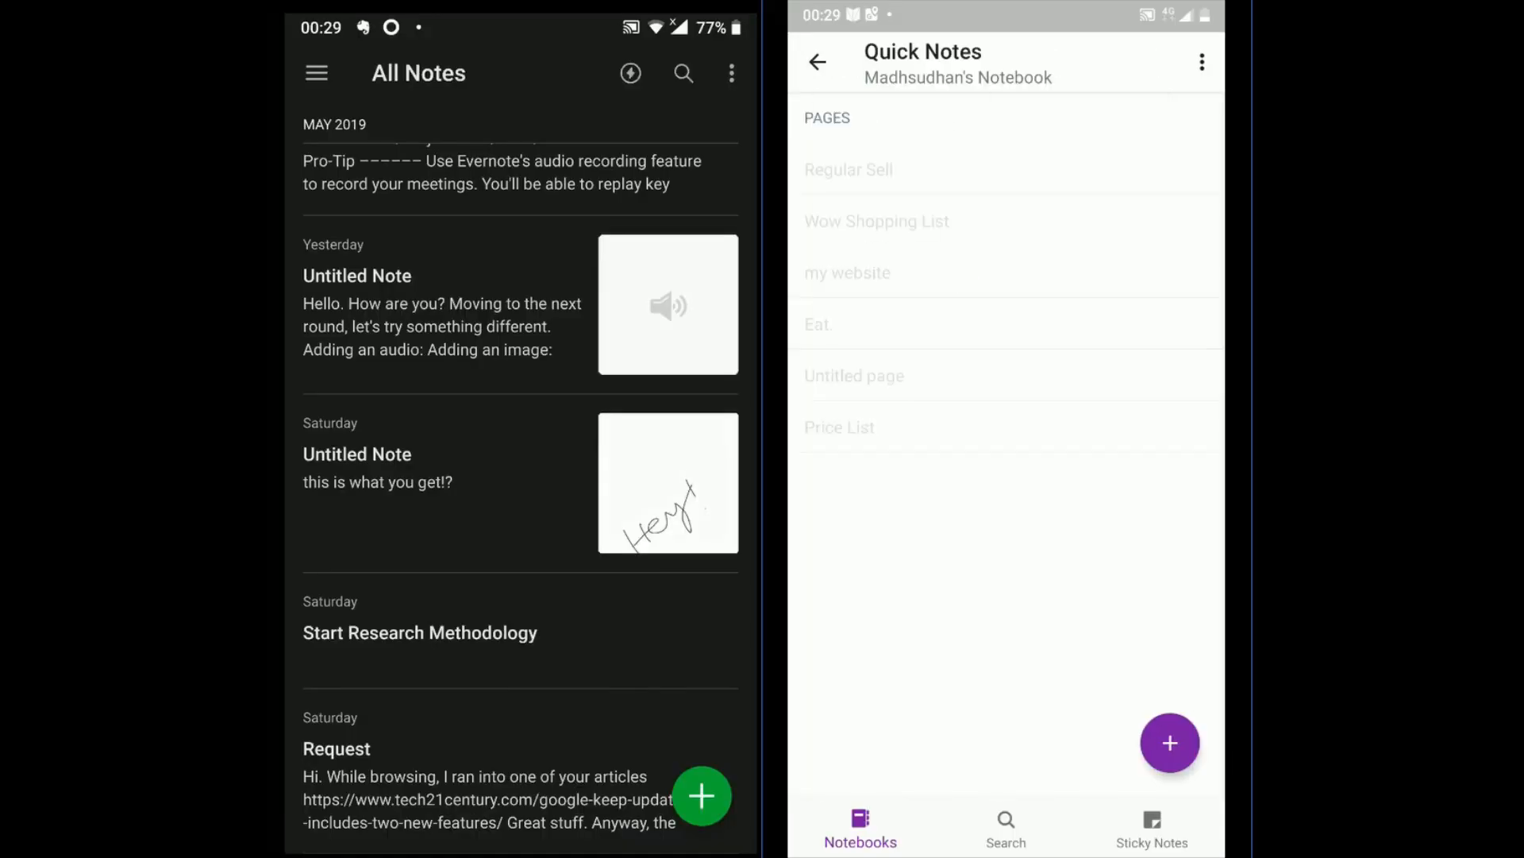
Review OneNote's Price List page, then start a new Quick Notes page with a sink photo
click(876, 221)
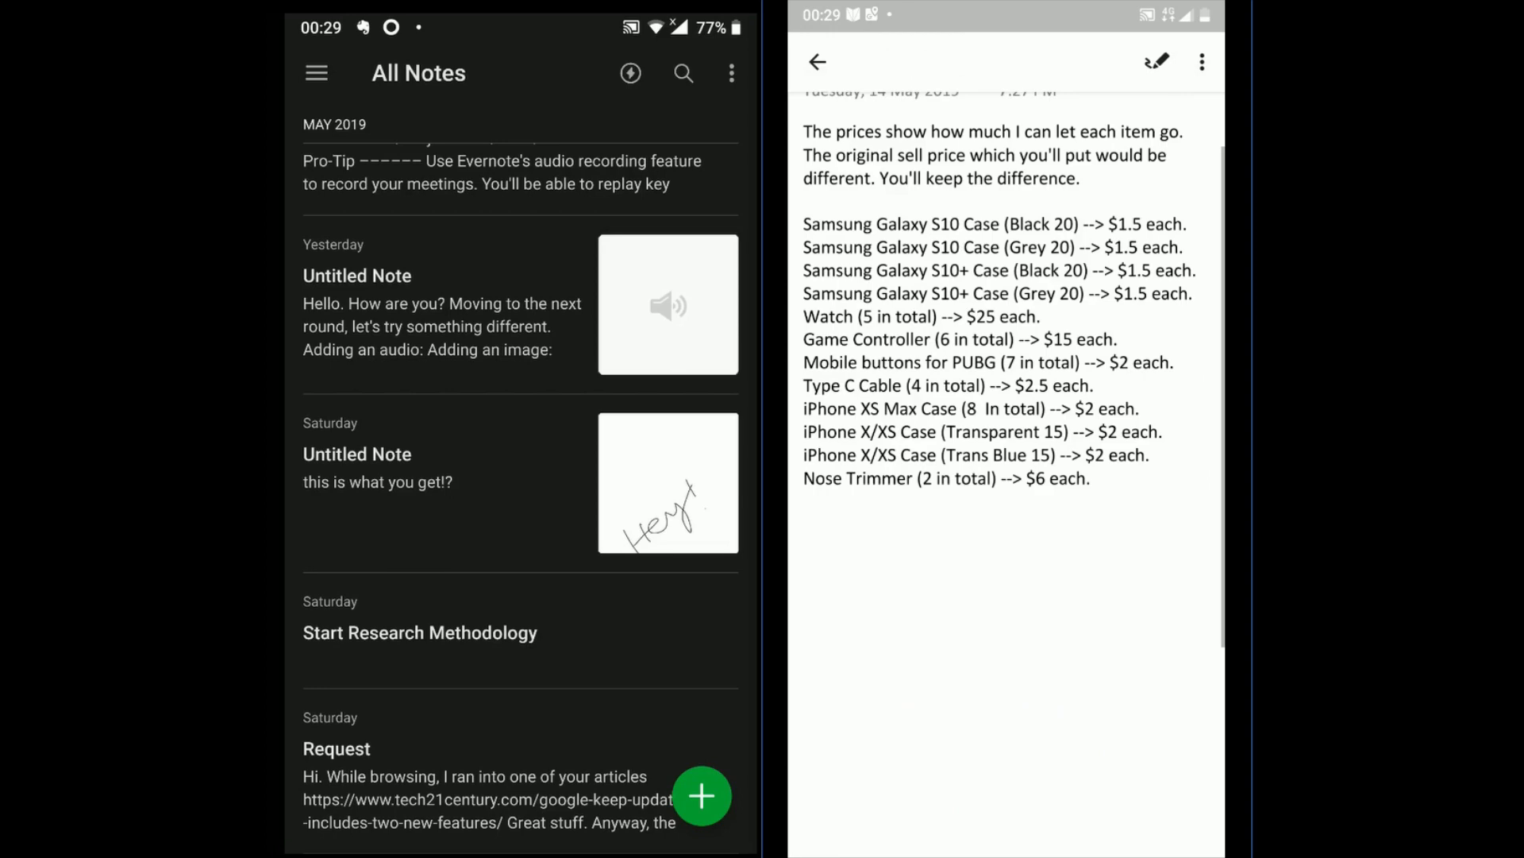
click(818, 61)
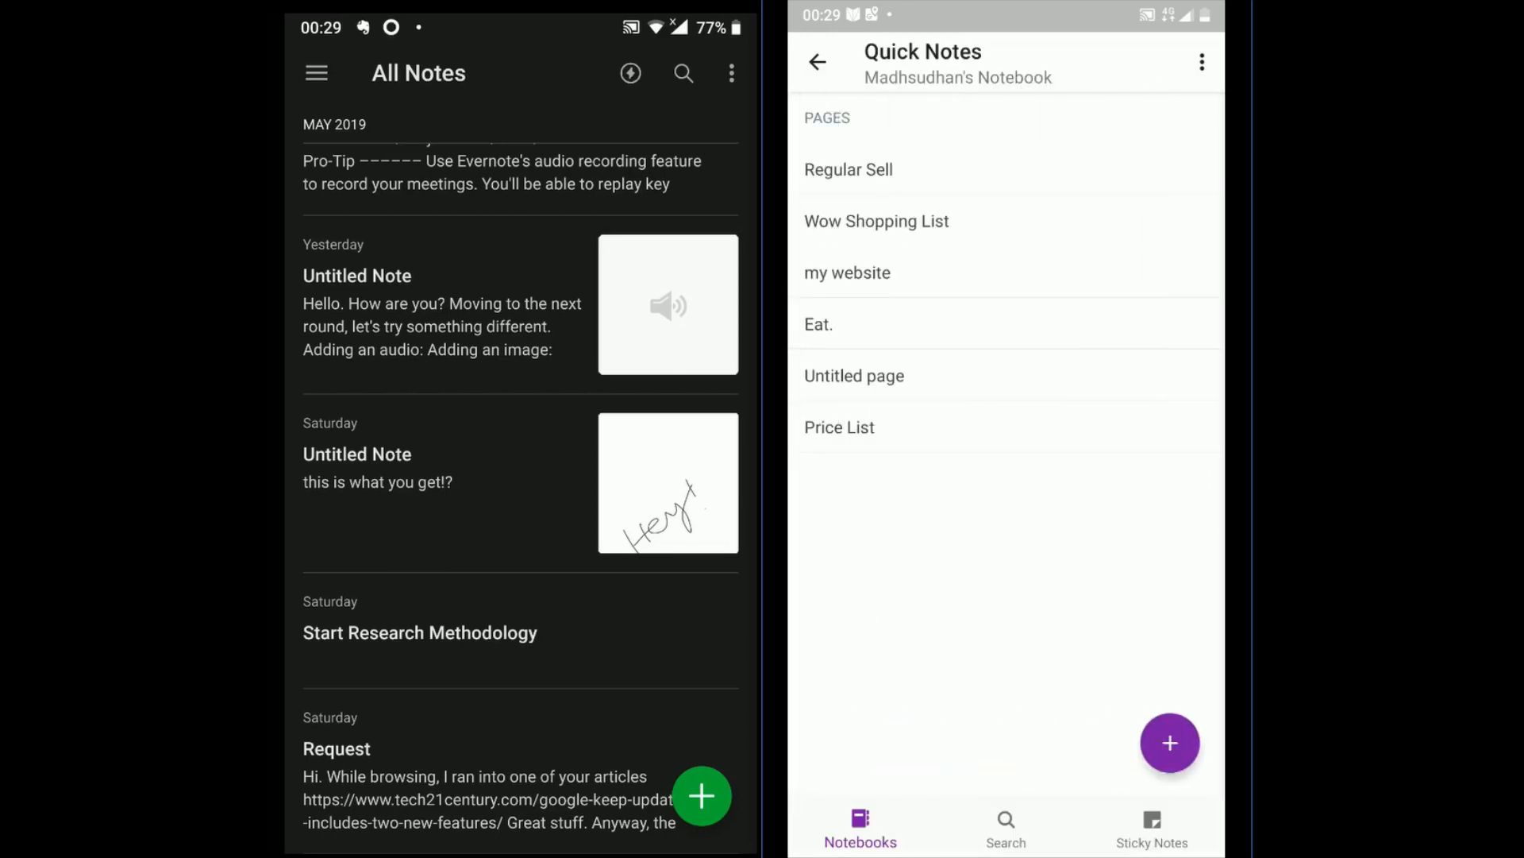
click(818, 62)
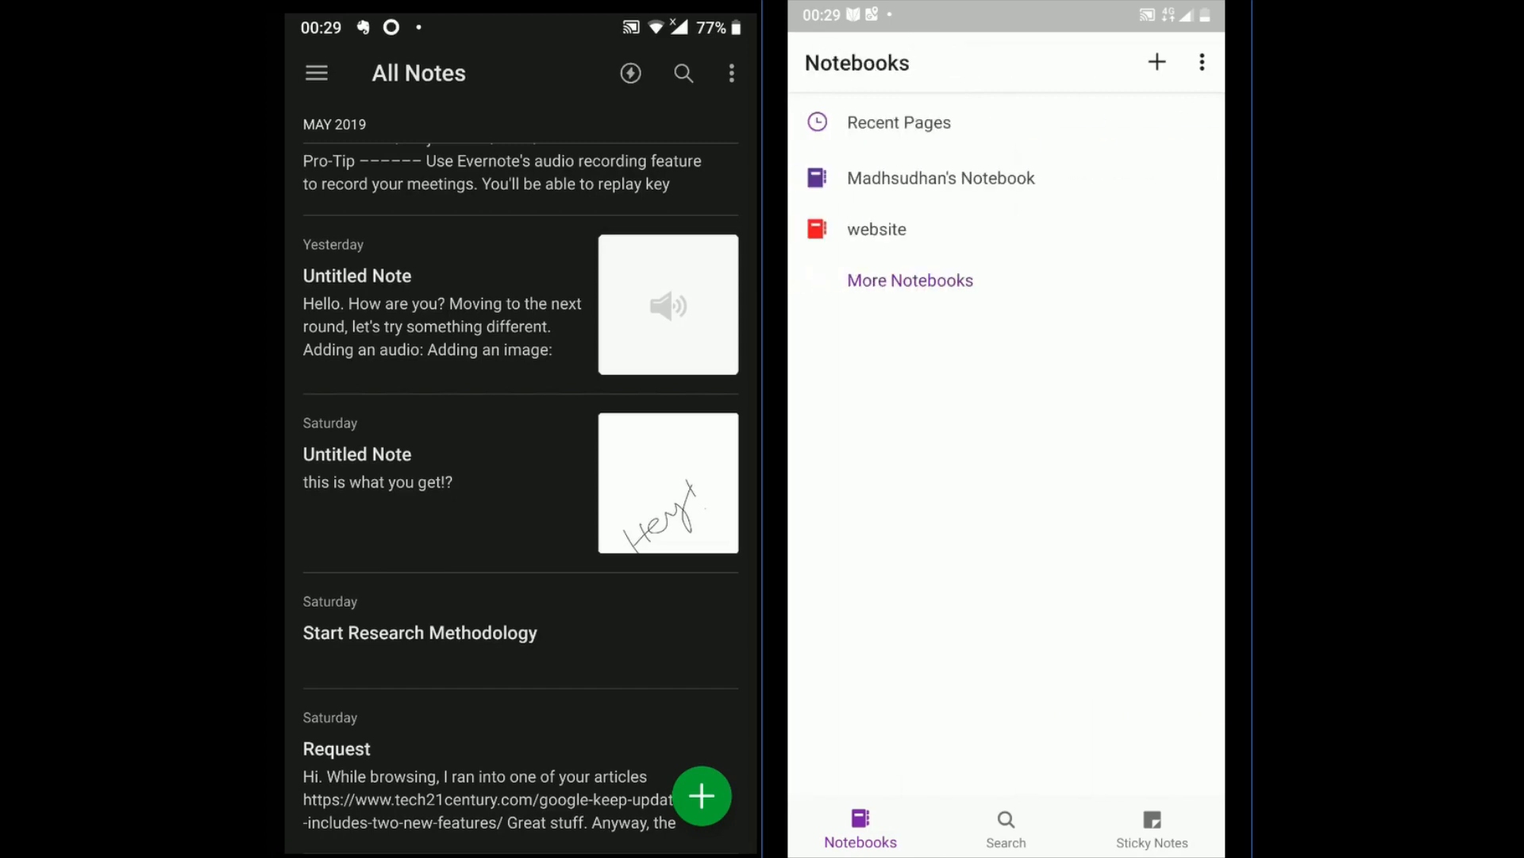
click(940, 177)
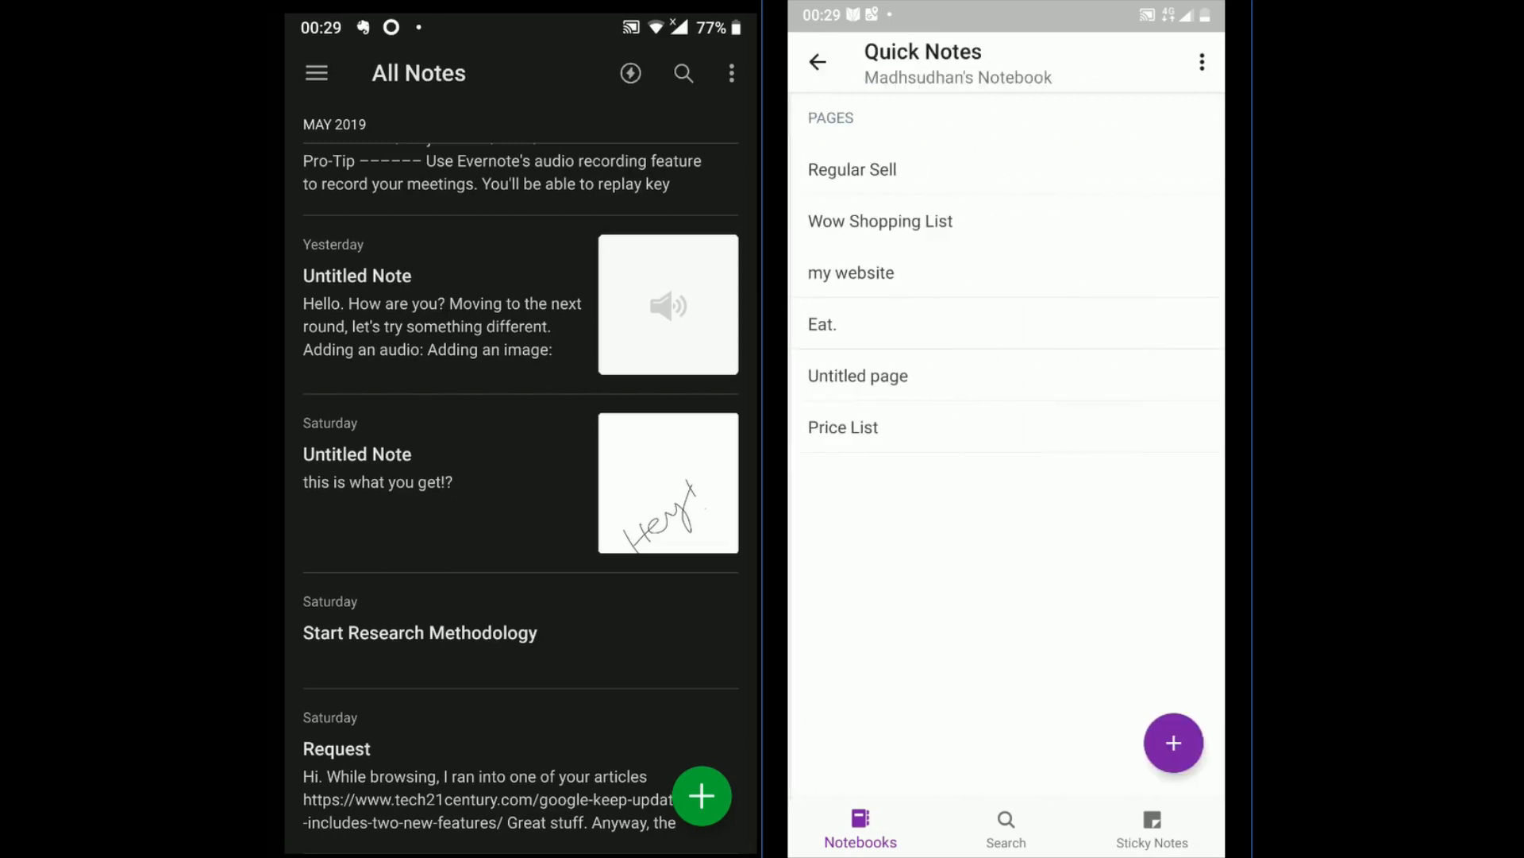
click(1173, 743)
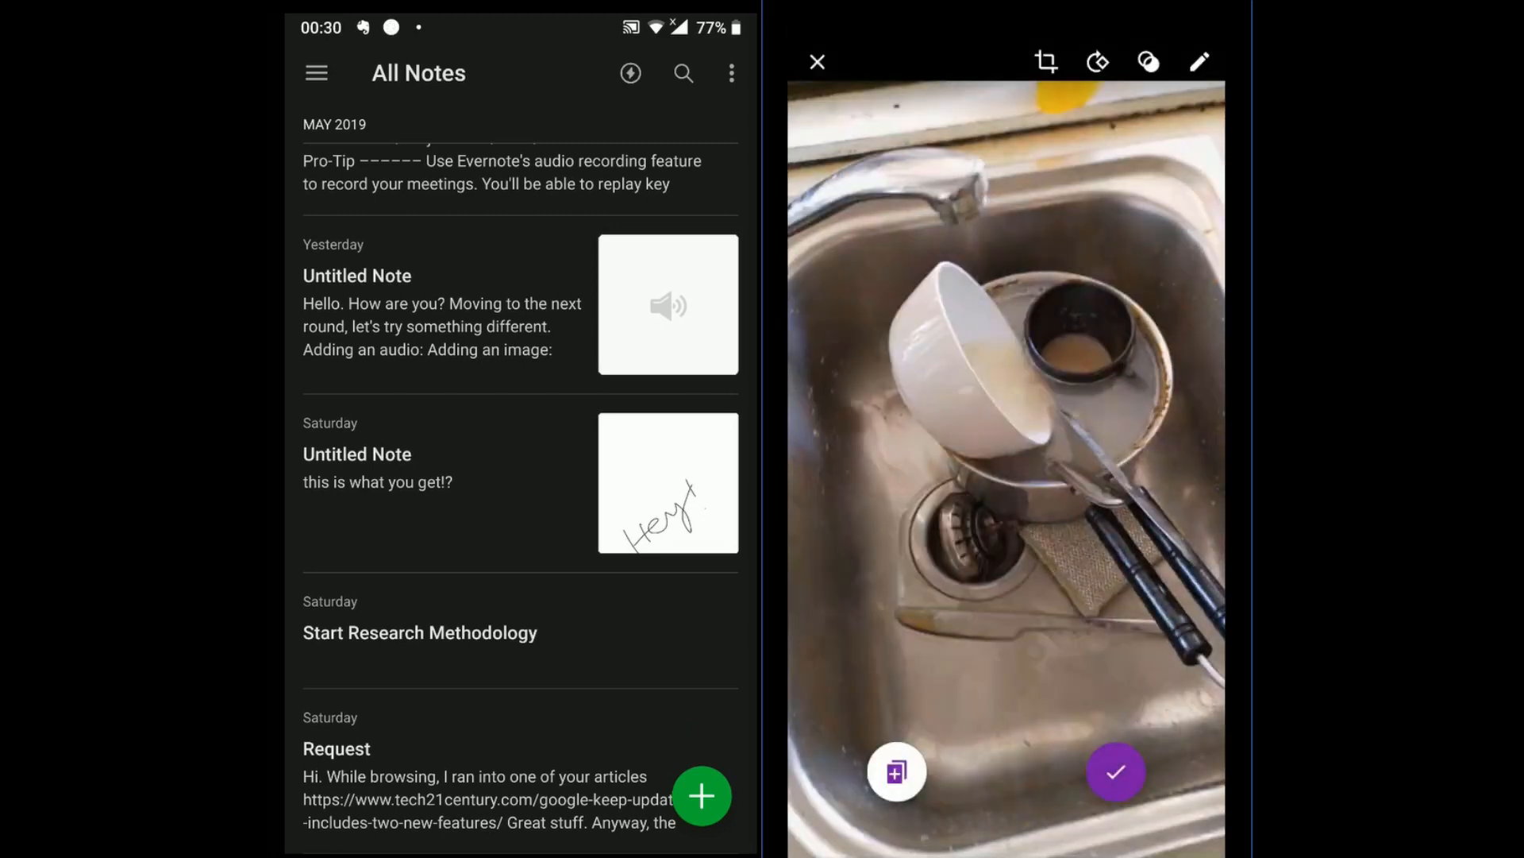
Insert the sink photo into the OneNote page and draw a freehand loop beside it
click(1115, 773)
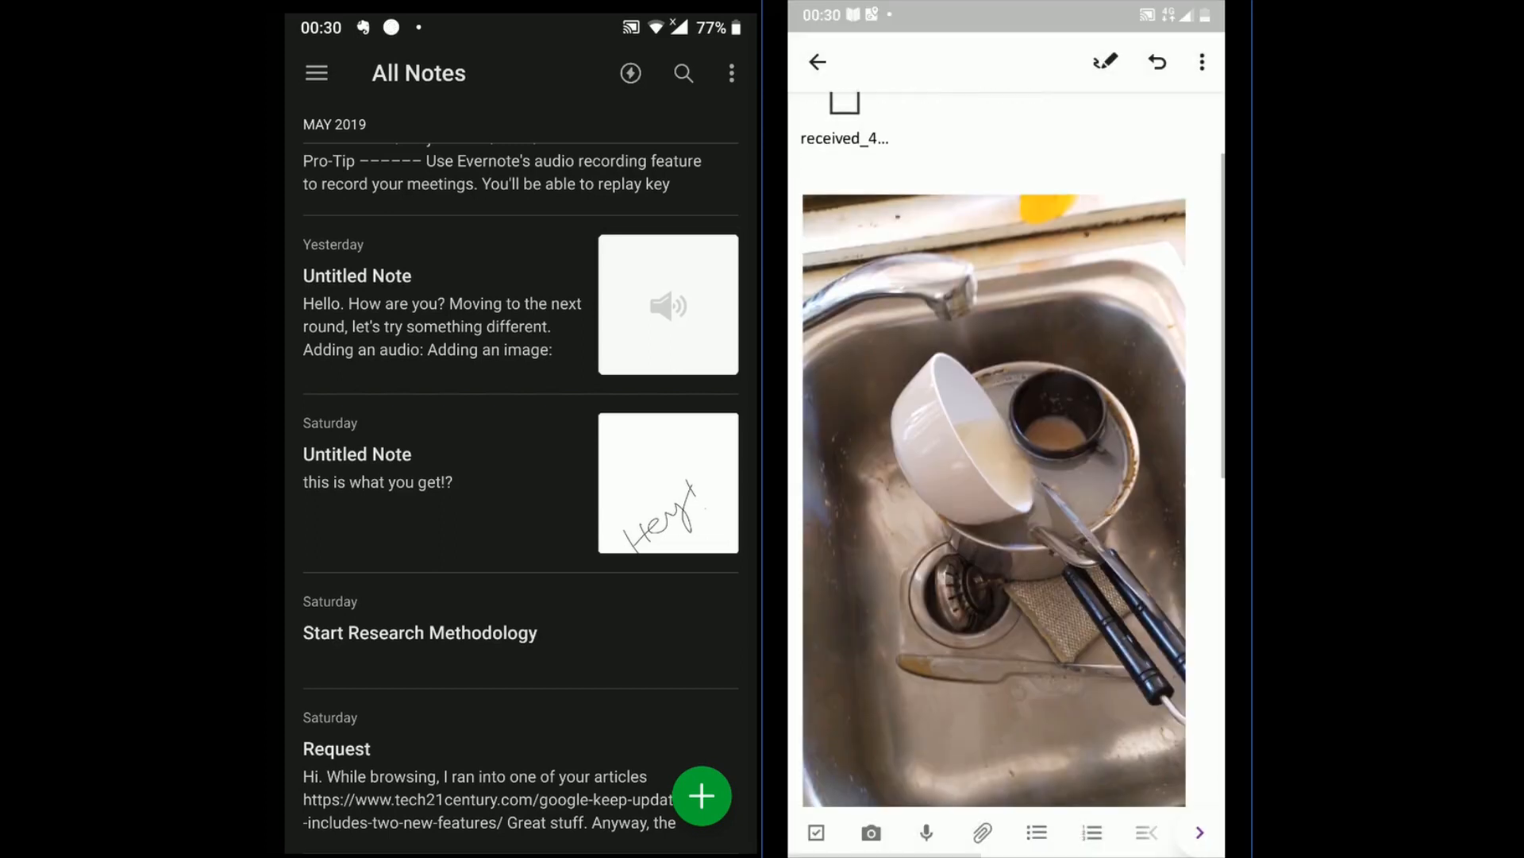
click(1106, 62)
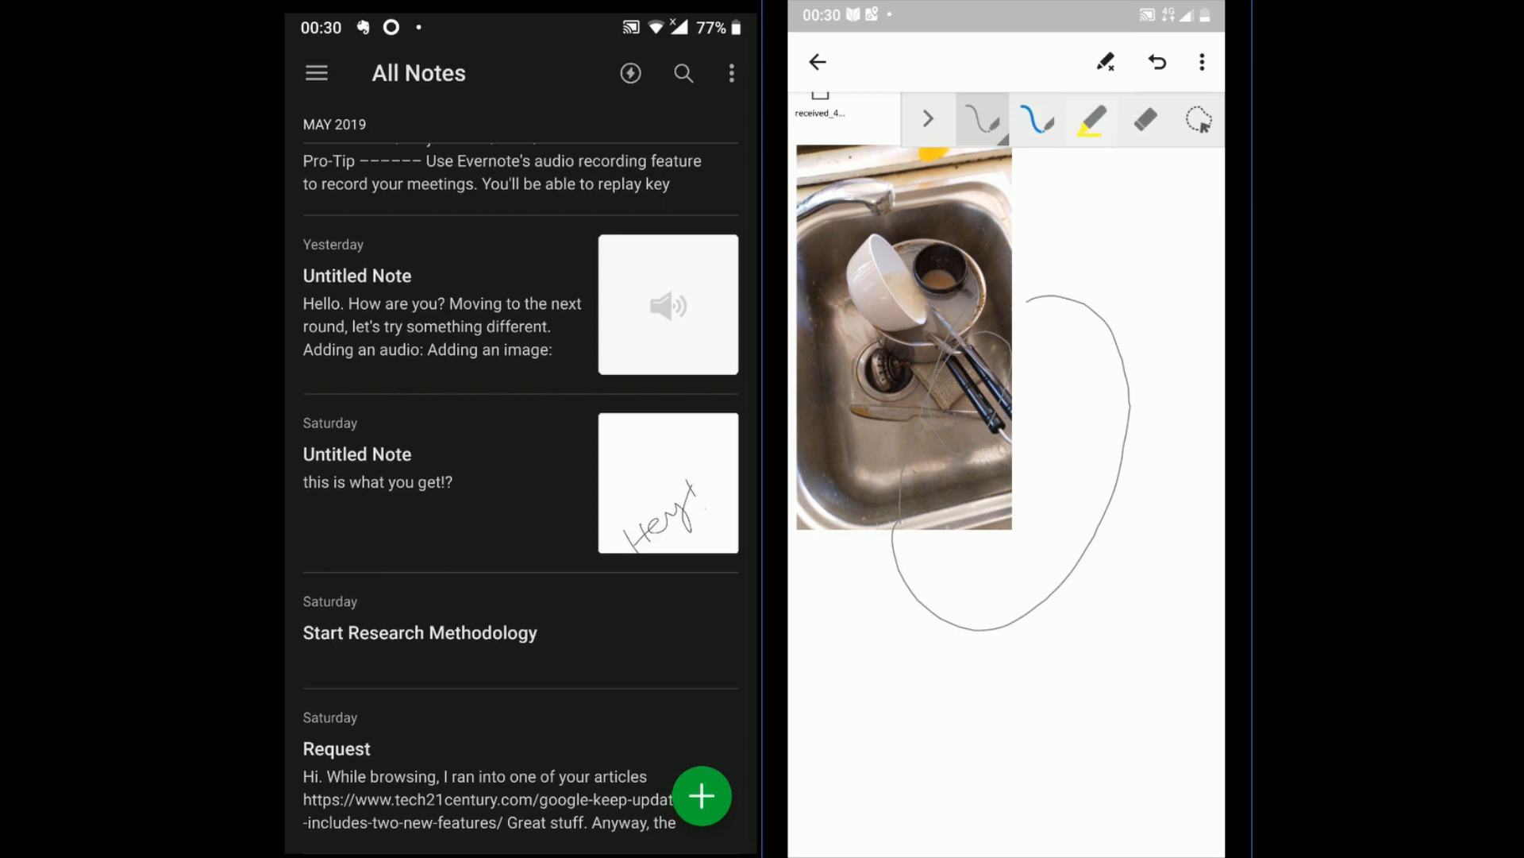
drag(1079, 257, 1167, 384)
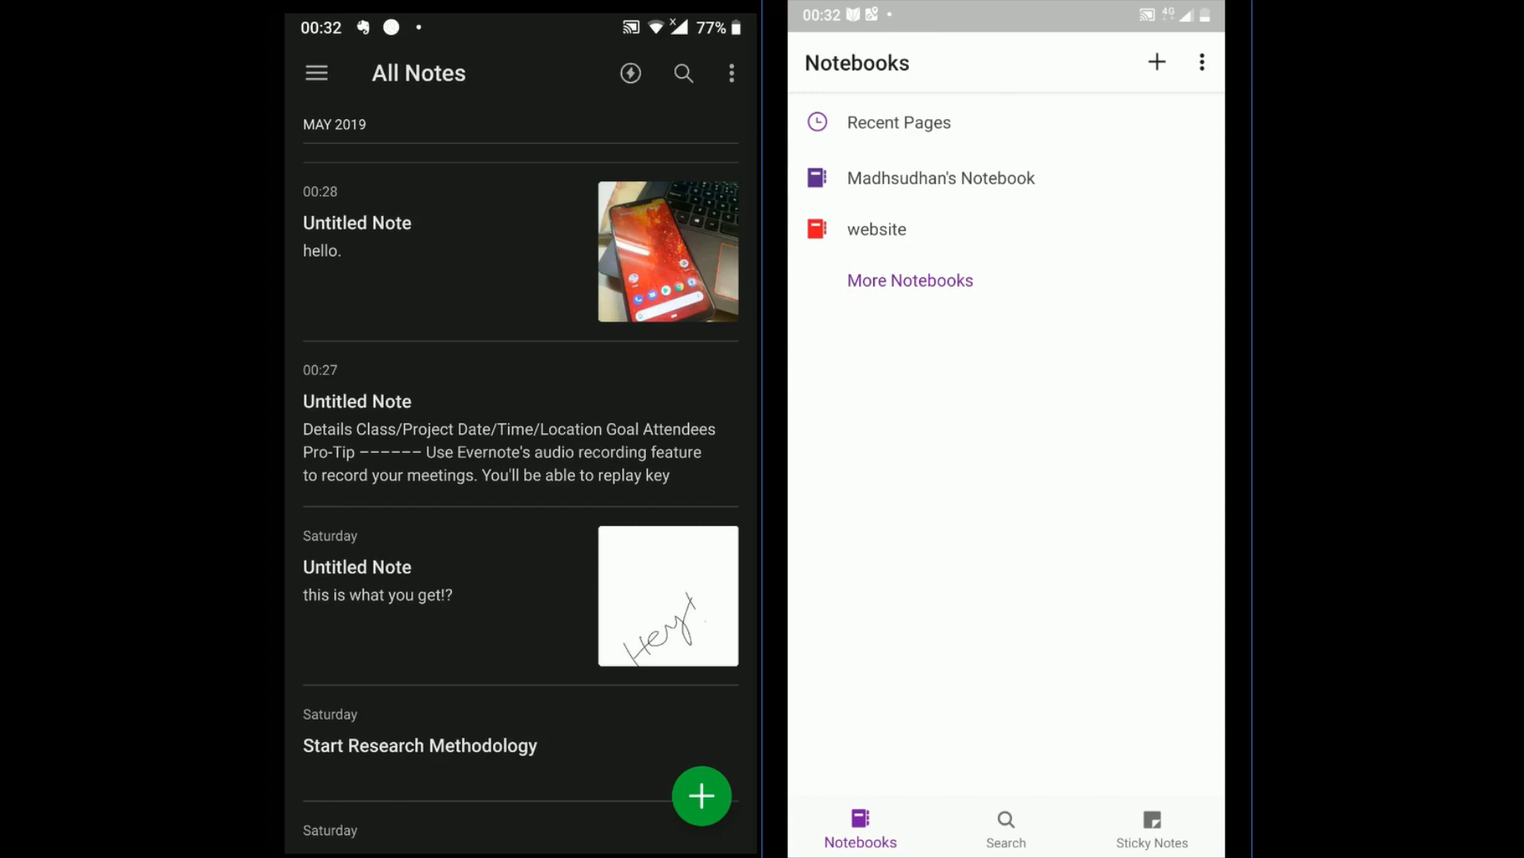
click(1156, 61)
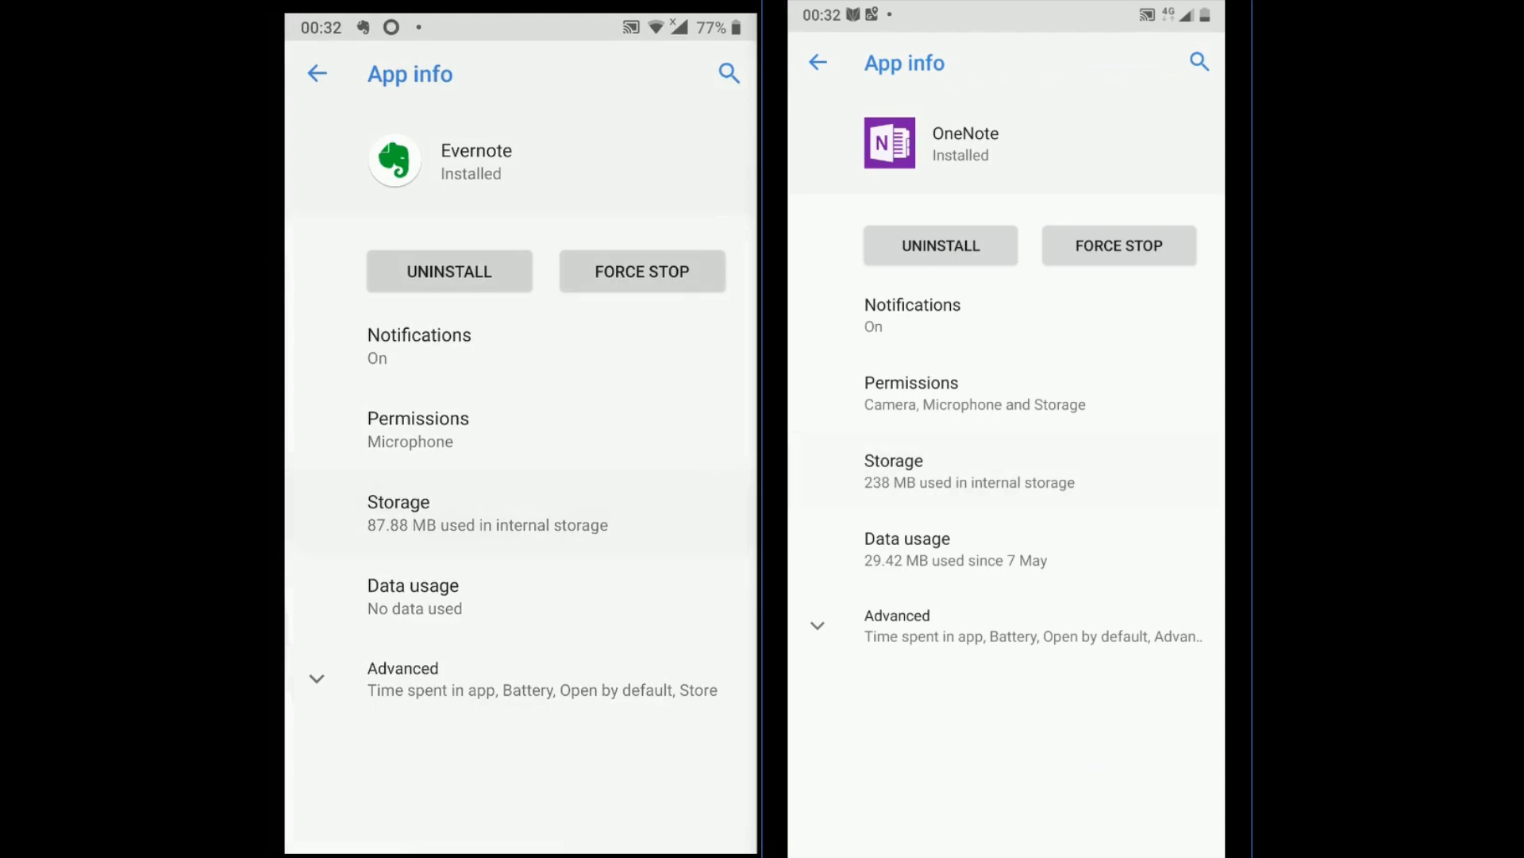
Check Evernote's 87.88 MB storage against OneNote's 238 MB in Android app info
click(398, 512)
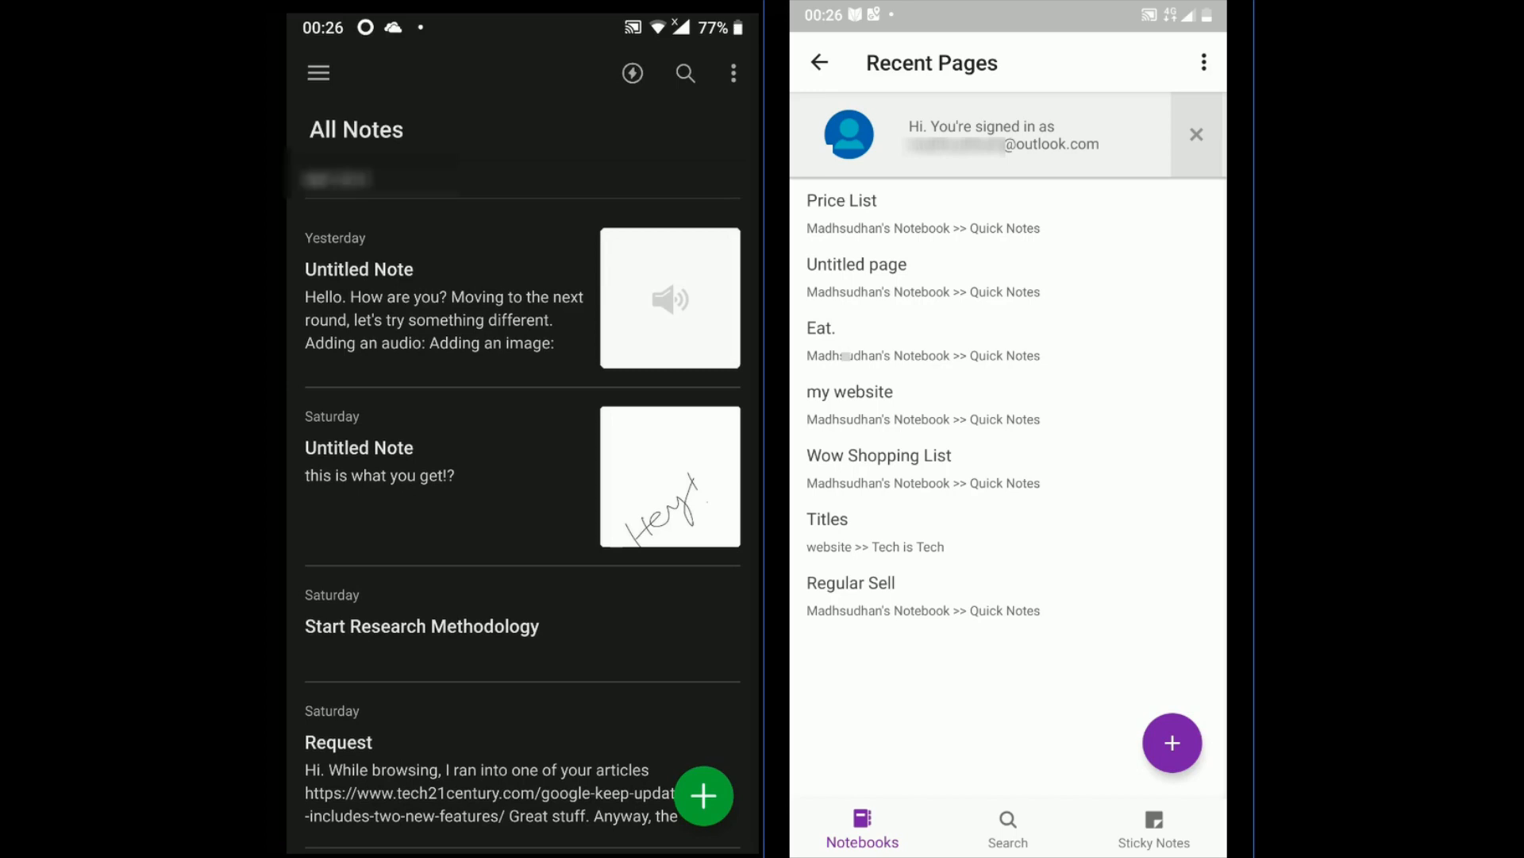
click(318, 73)
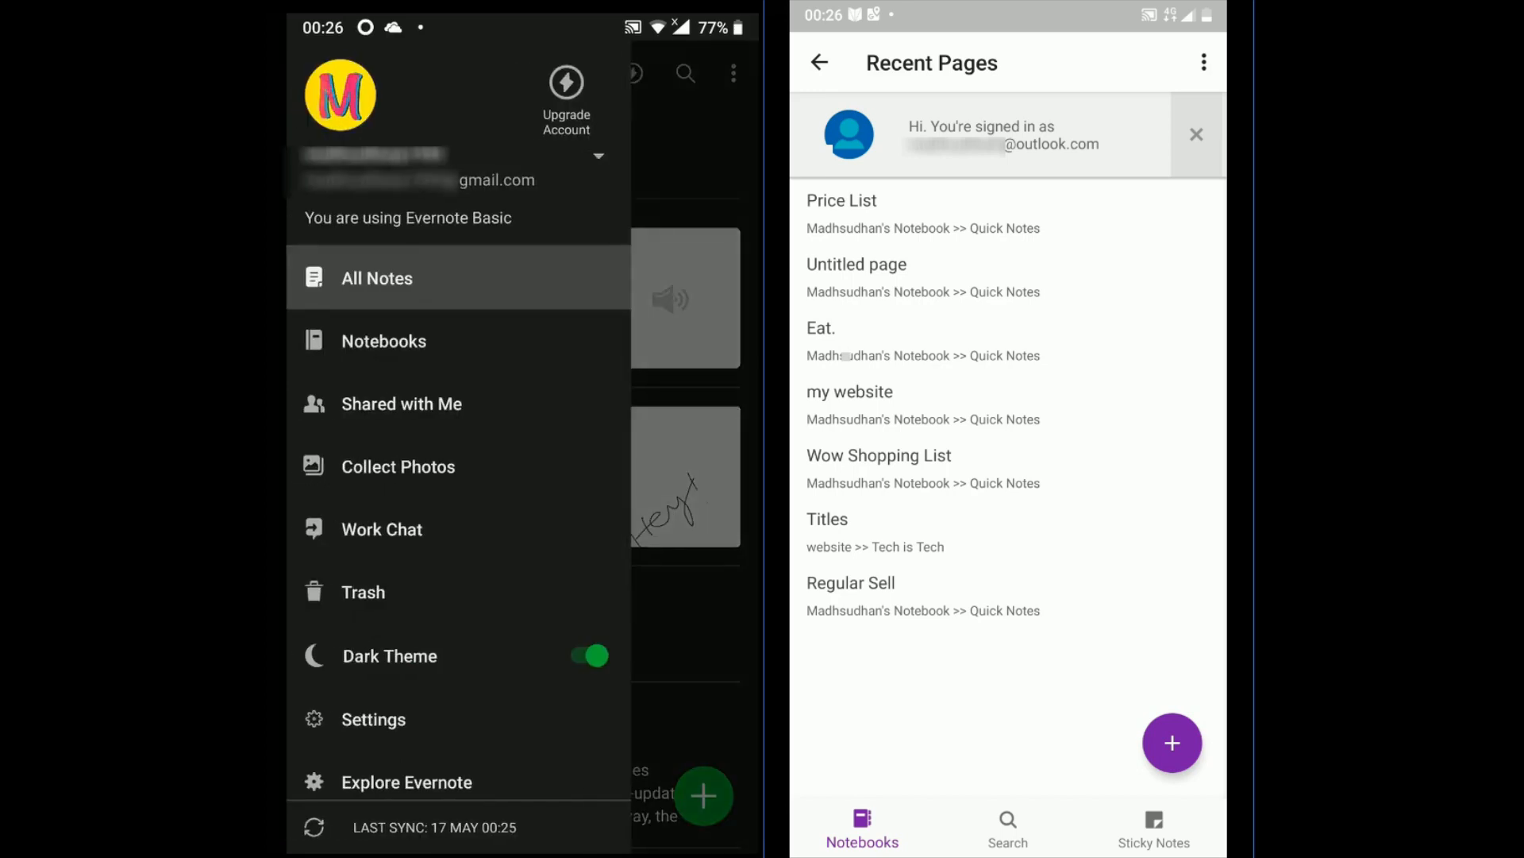
click(588, 655)
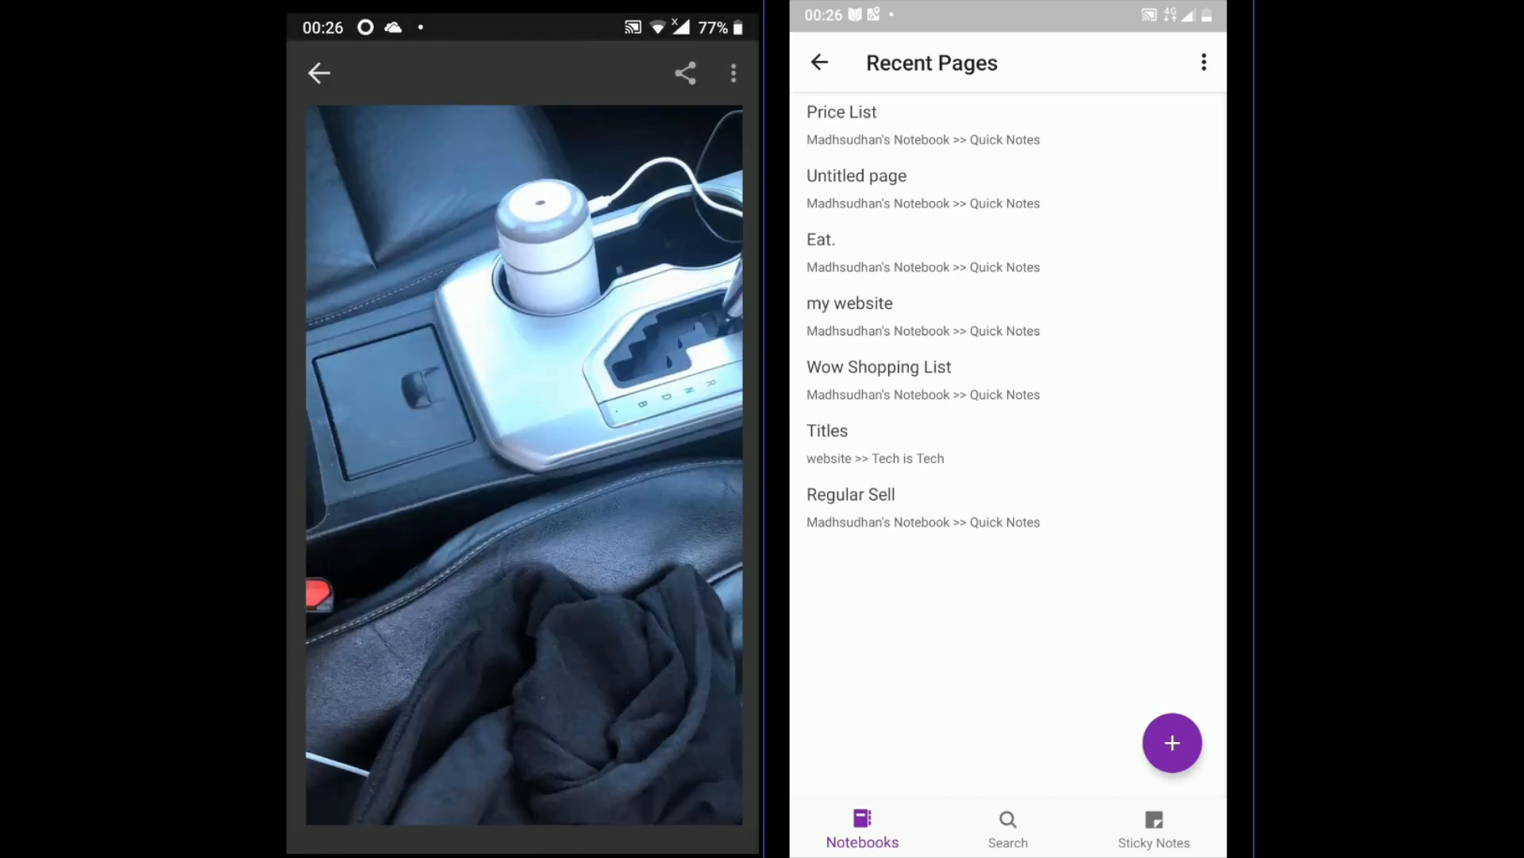
click(319, 73)
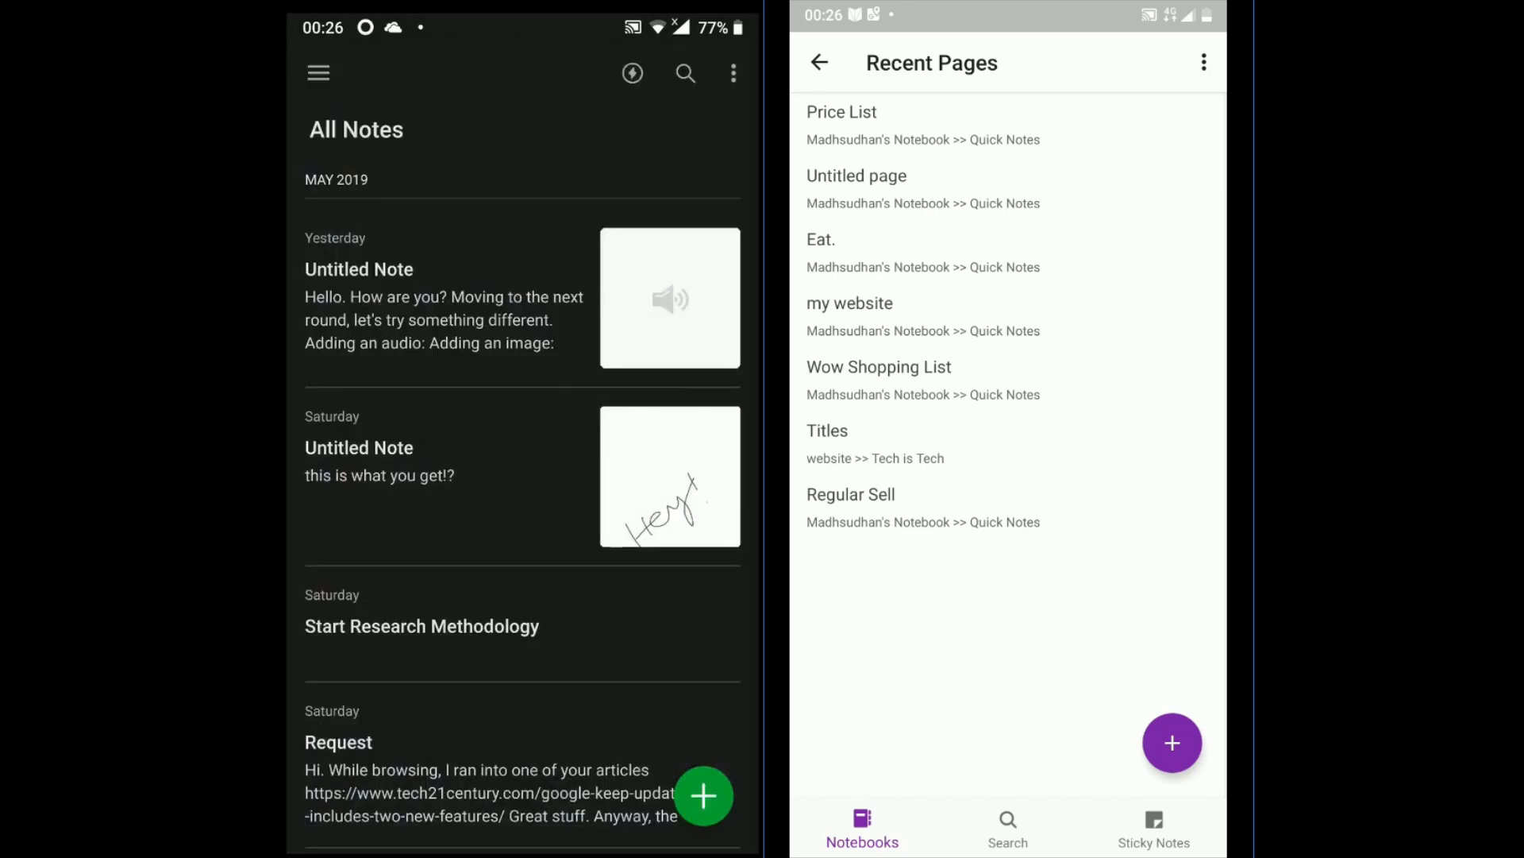